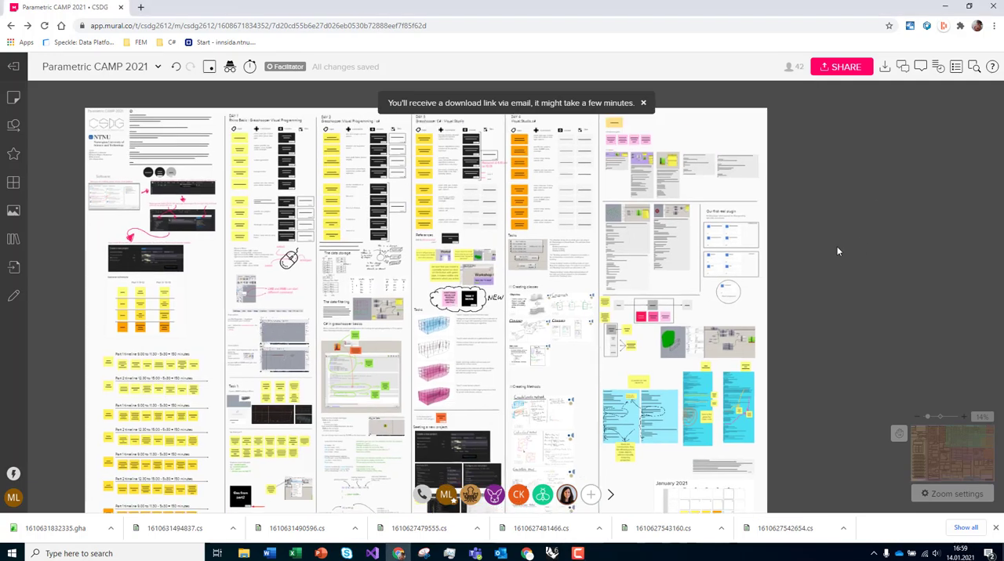
# Step: Scroll down the Mural course board before moving to the Rhino workspace
pyautogui.scroll(-3)
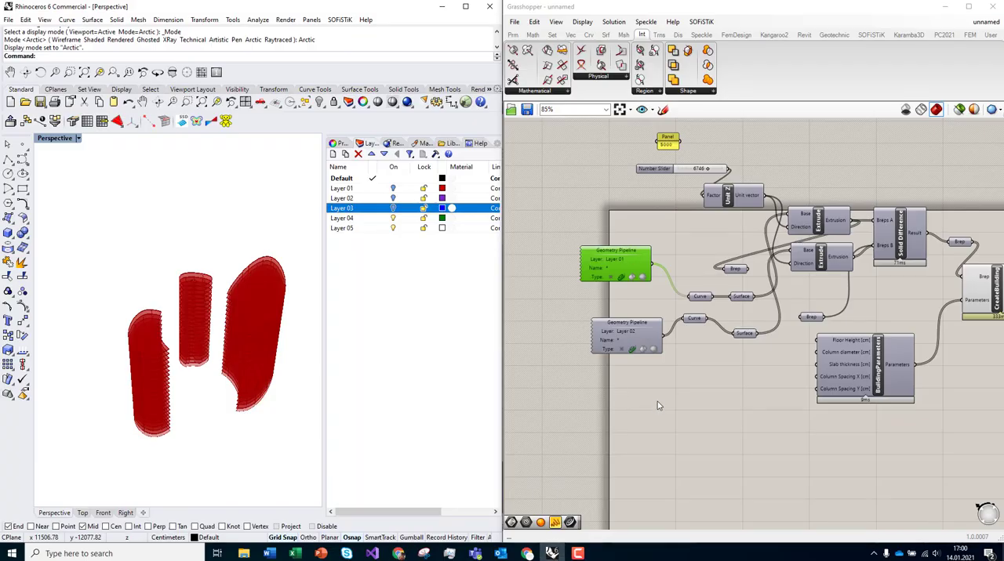
# Step: Turn off the DisplayBuilding preview and delete the two Layer 02 outline curves
pyautogui.scroll(-3)
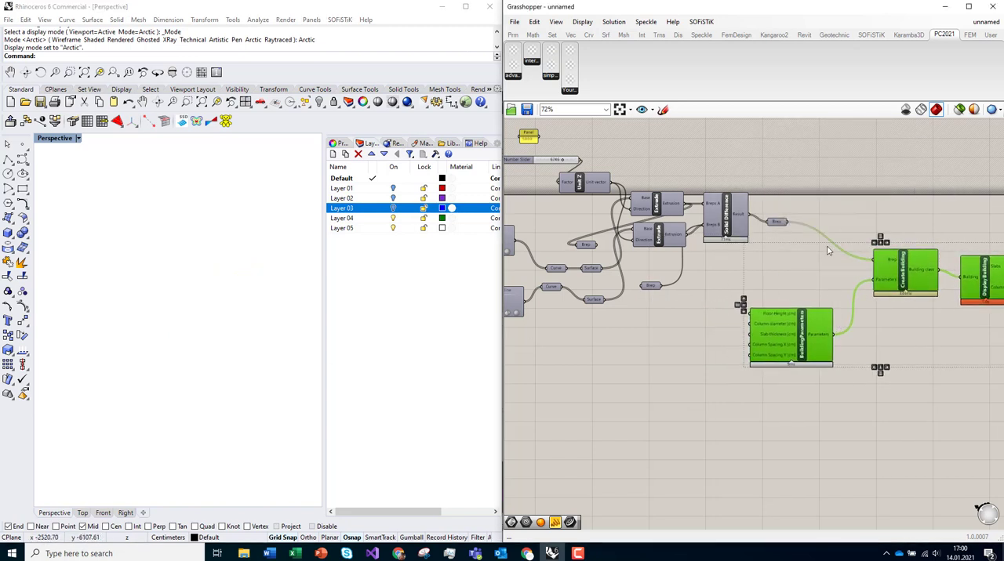
pyautogui.doubleClick(773, 221)
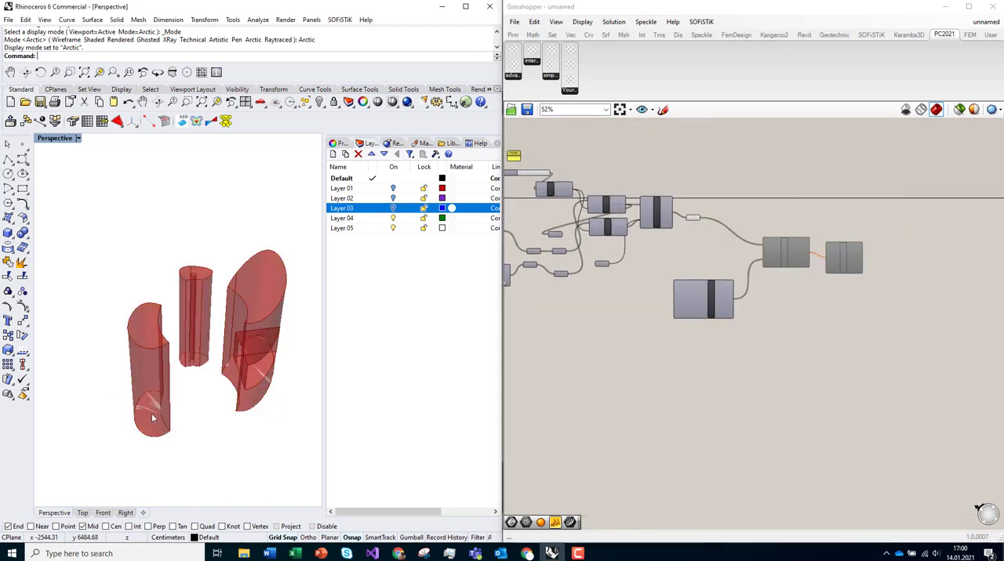
pyautogui.scroll(-3)
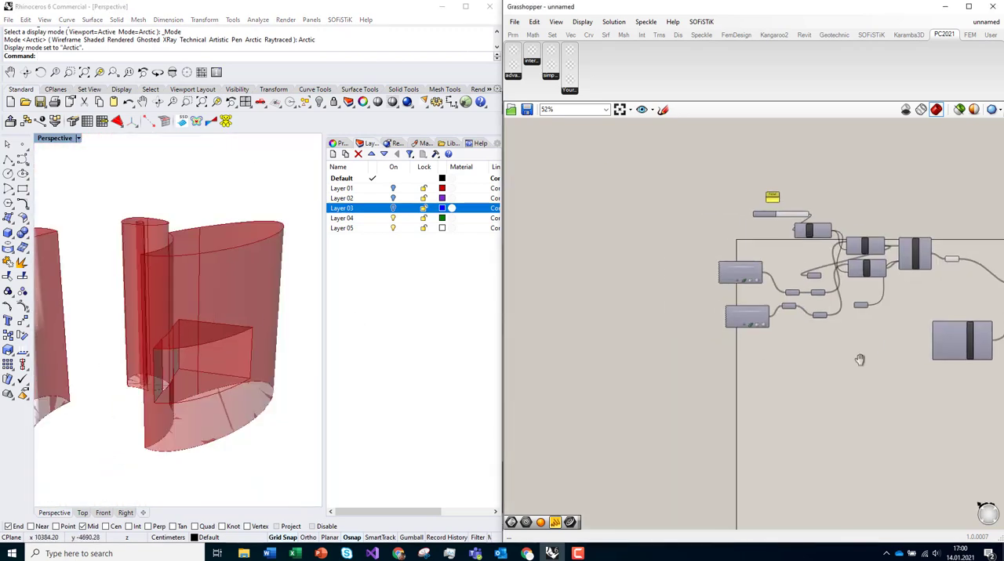
pyautogui.scroll(3)
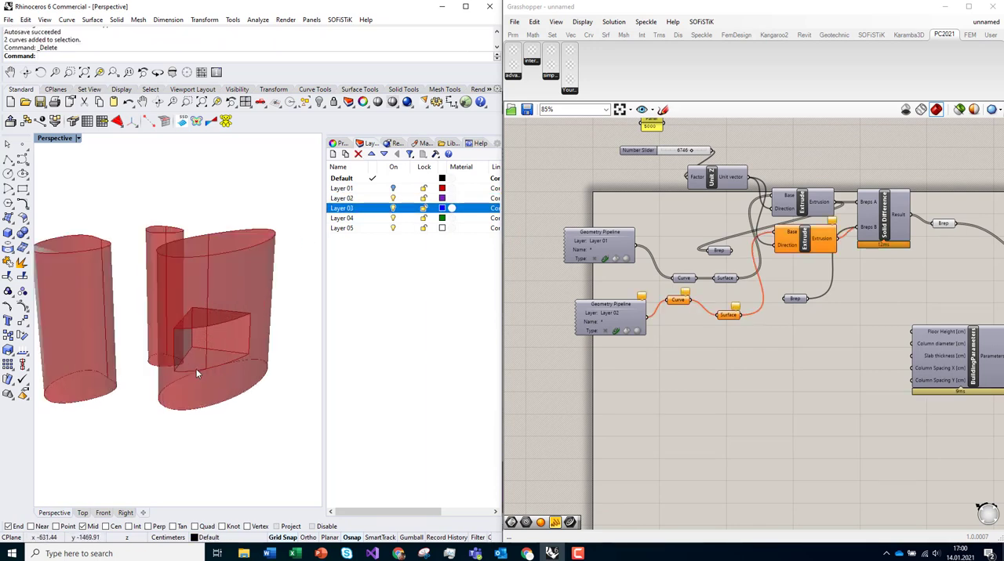
# Step: Draw a closed curve on Layer 01, then start a second curve on Layer 02
pyautogui.click(341, 188)
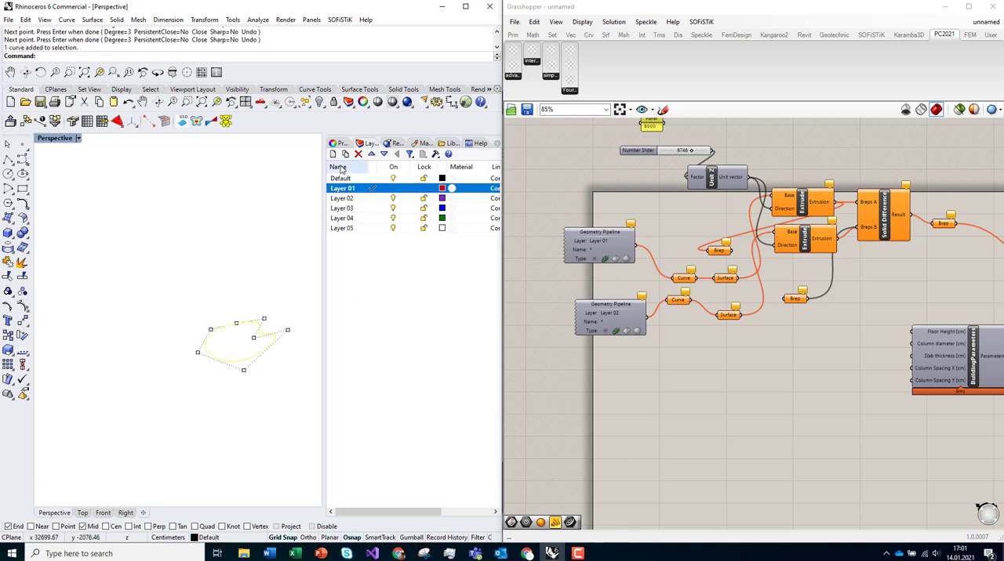
pyautogui.click(335, 157)
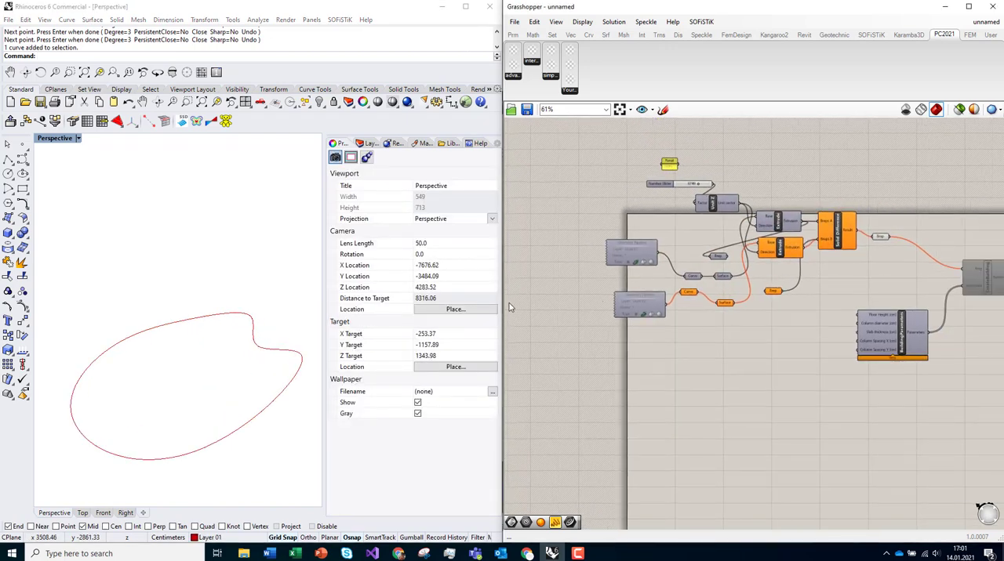
pyautogui.click(370, 143)
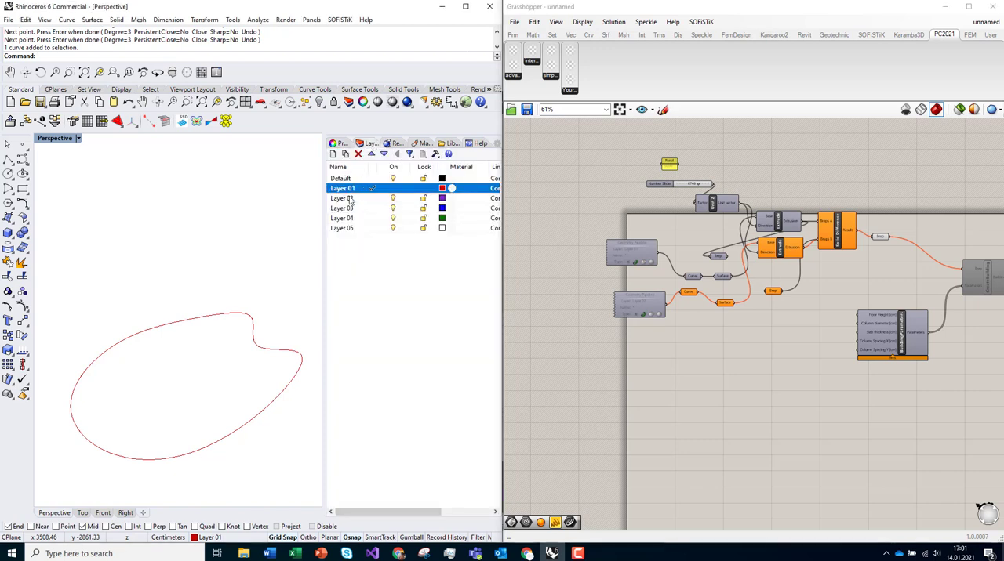
pyautogui.click(342, 197)
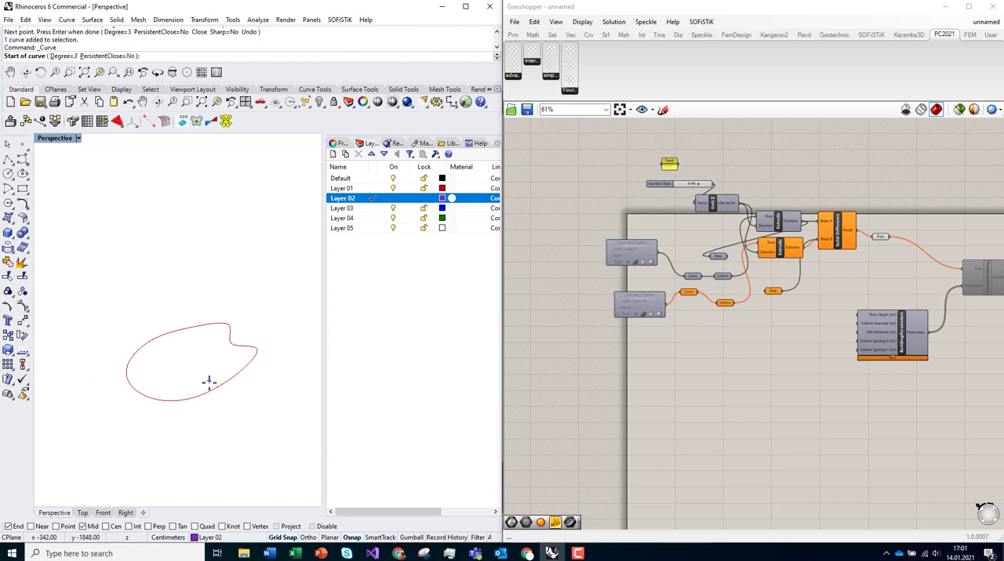
pyautogui.click(208, 350)
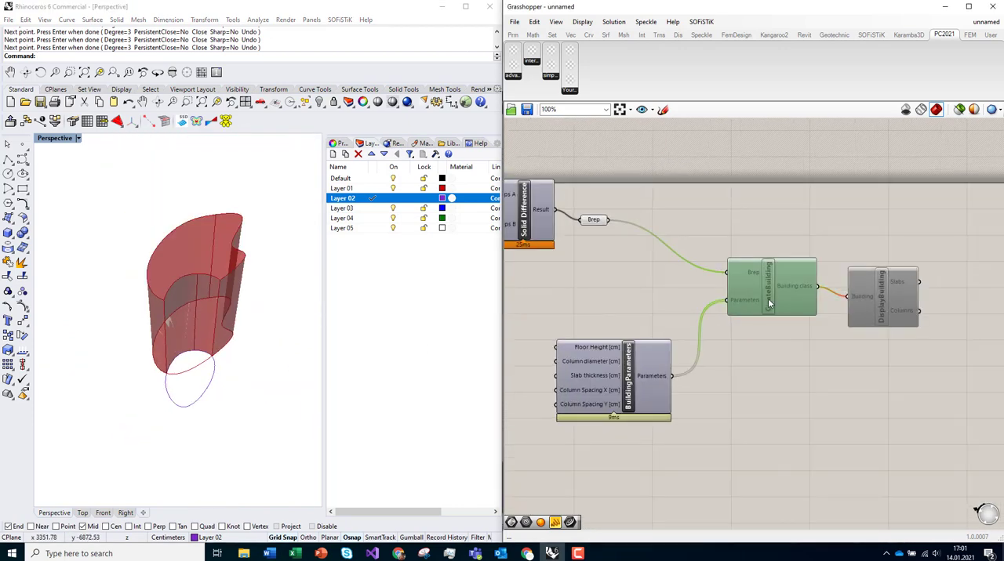
# Step: Wire a new CreateBuilding to Brep and parameters, then connect DisplayBuilding to it
pyautogui.doubleClick(846, 239)
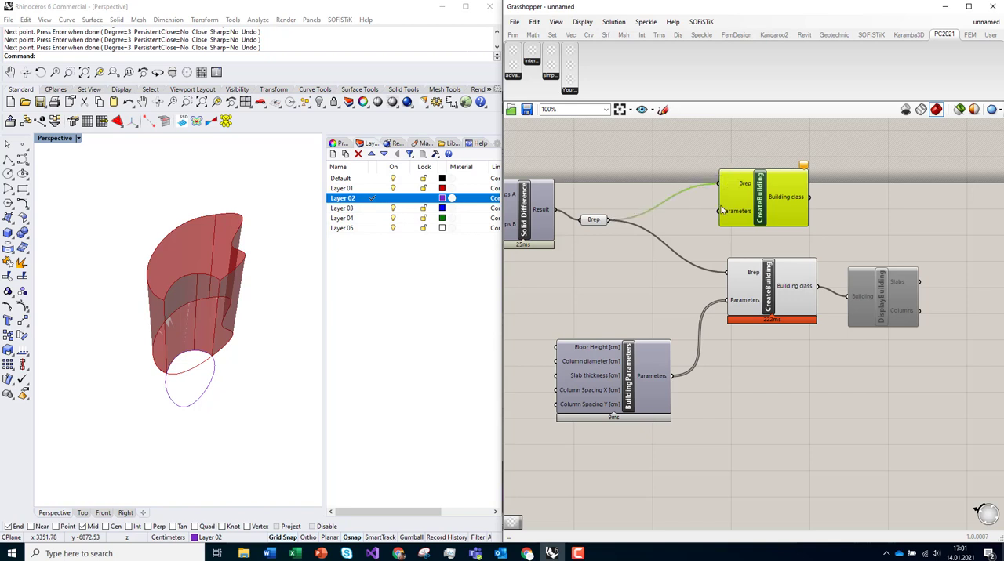
pyautogui.click(770, 287)
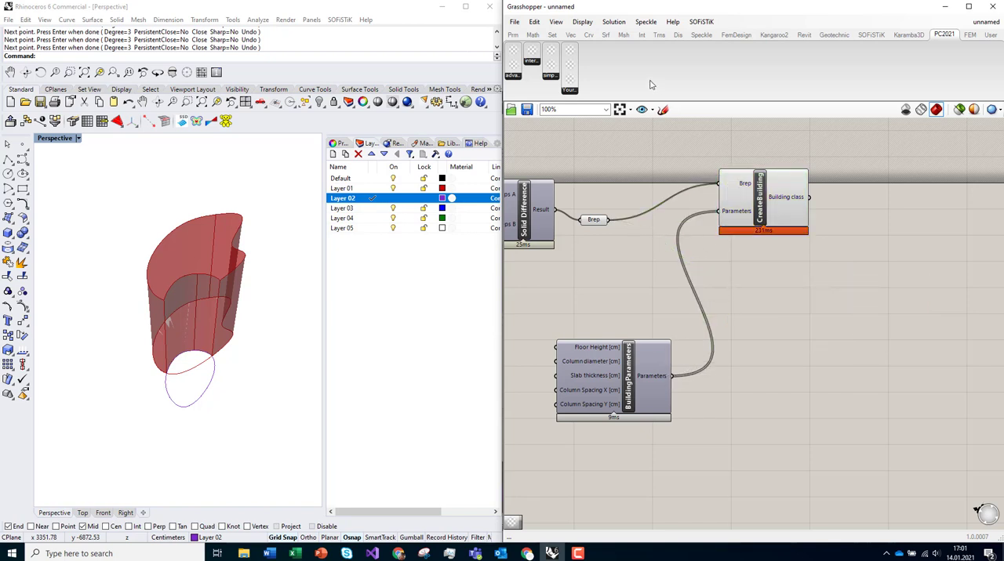
pyautogui.click(568, 67)
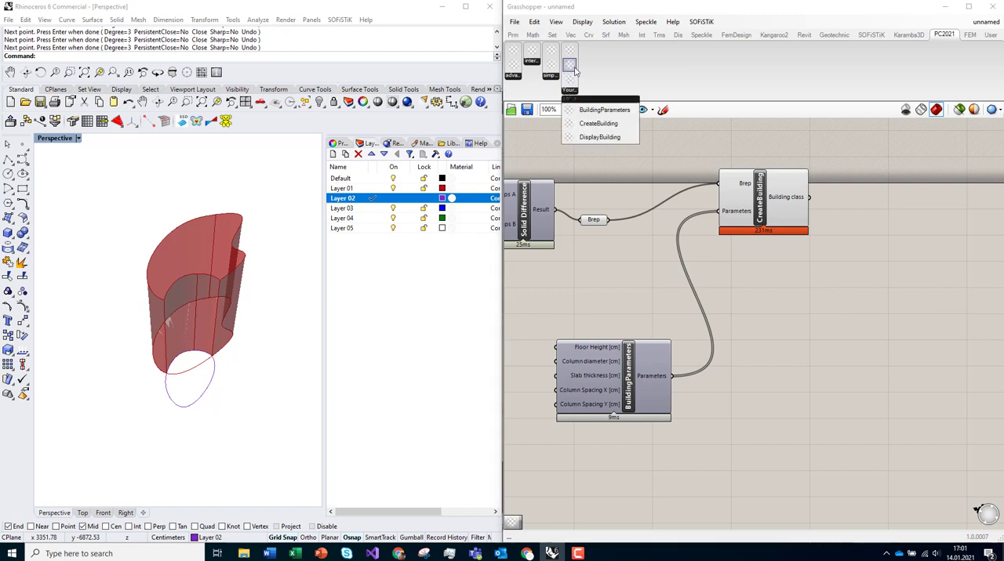
pyautogui.click(600, 137)
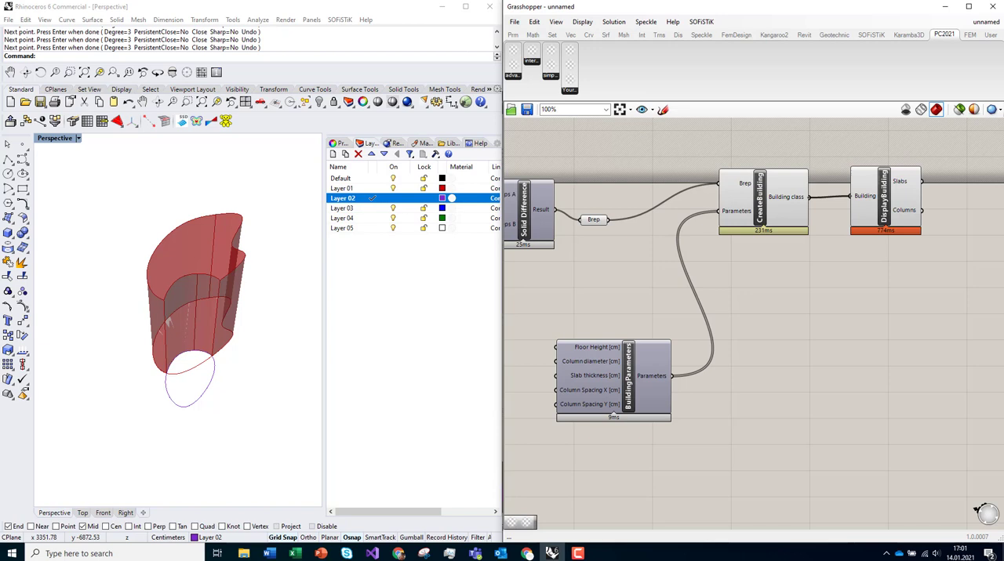
pyautogui.click(884, 223)
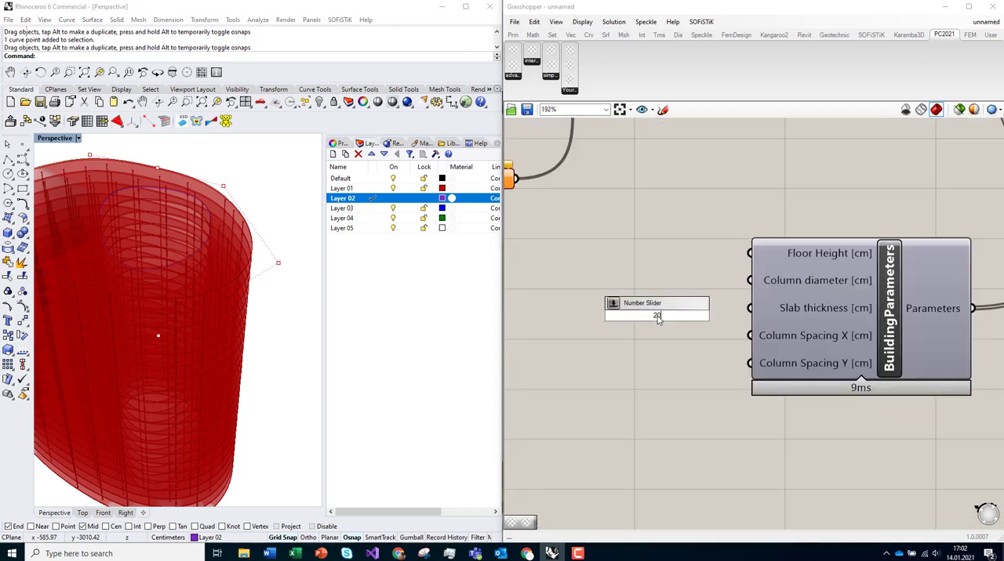
# Step: Enter slider values for slab thickness and floor height, confirming 350
pyautogui.write('200')
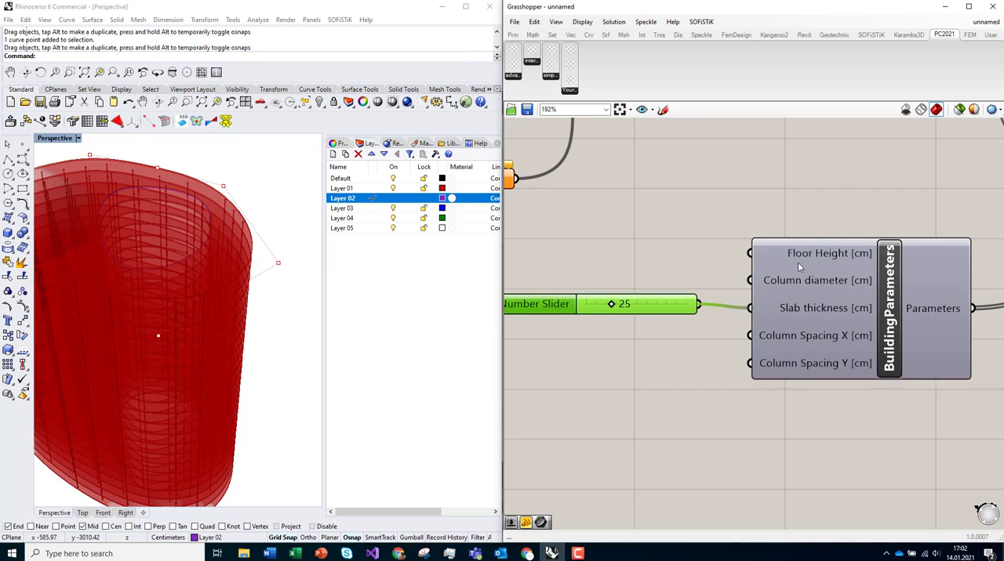
pyautogui.moveTo(797, 259)
pyautogui.write('350')
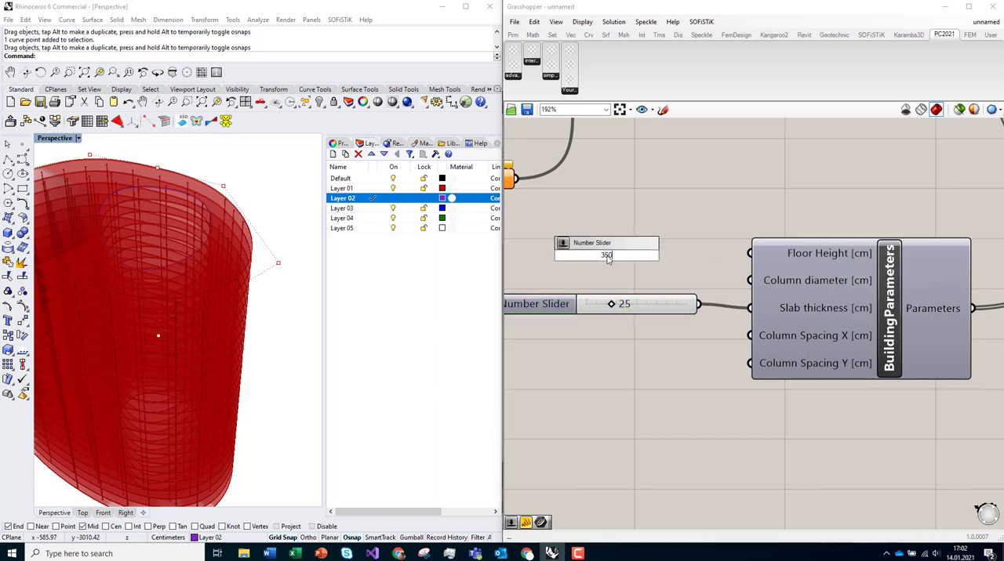
pyautogui.press('Return')
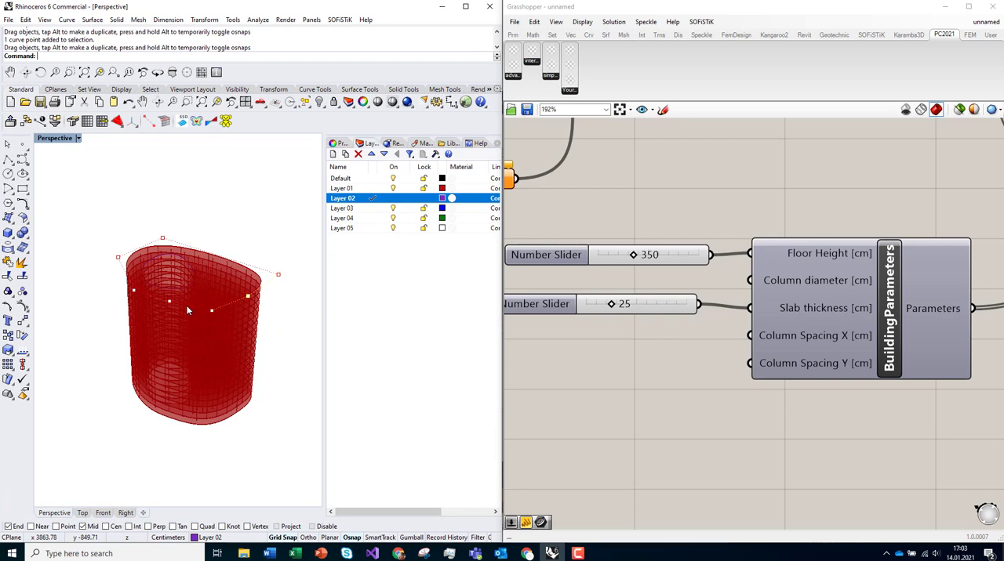
pyautogui.moveTo(231, 309)
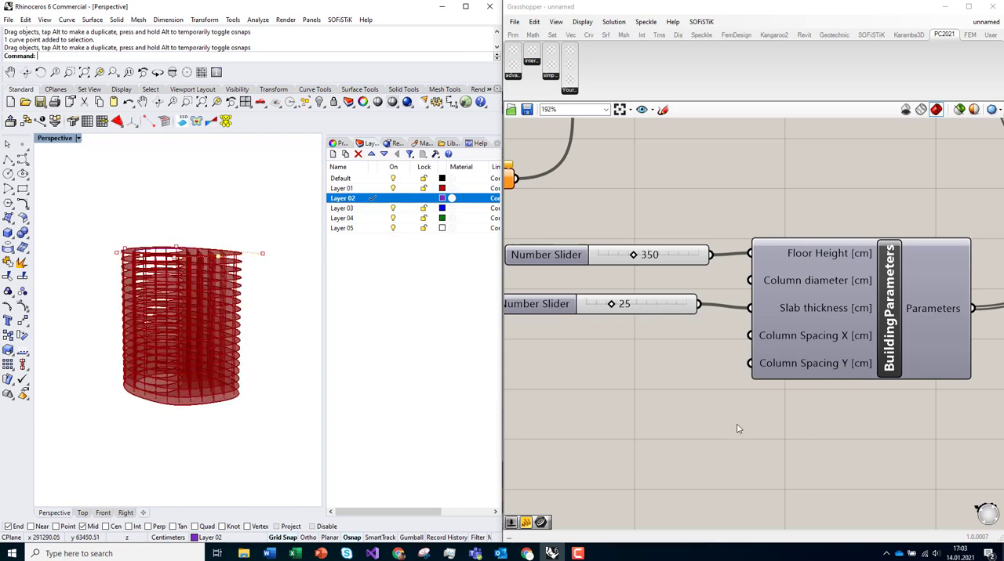
pyautogui.scroll(-3)
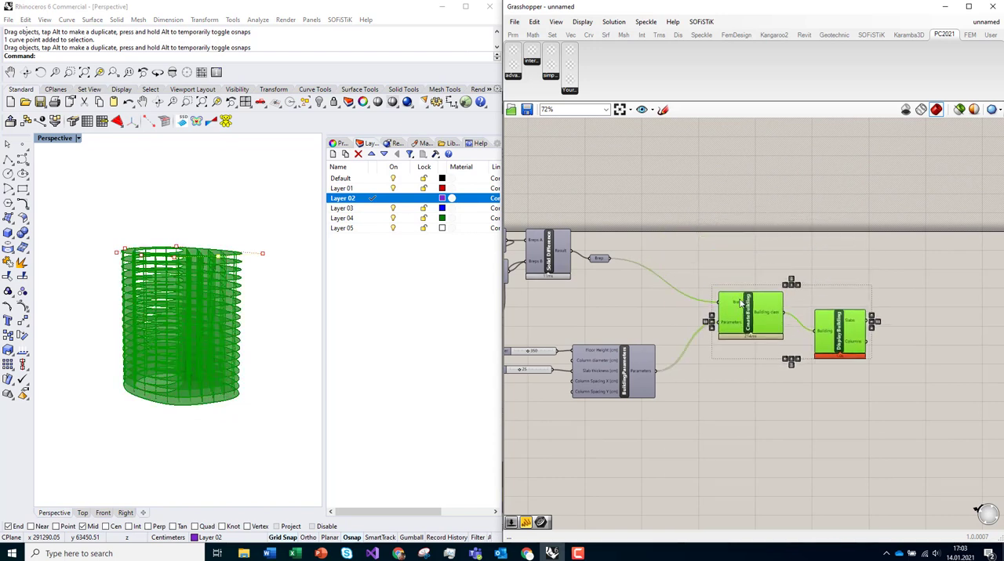
pyautogui.moveTo(682, 226)
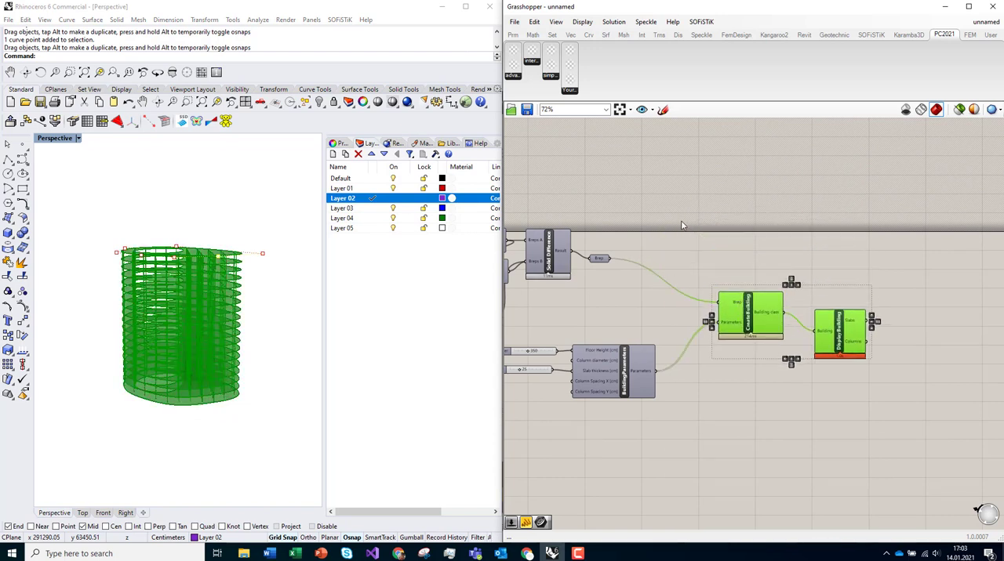
pyautogui.moveTo(650, 260)
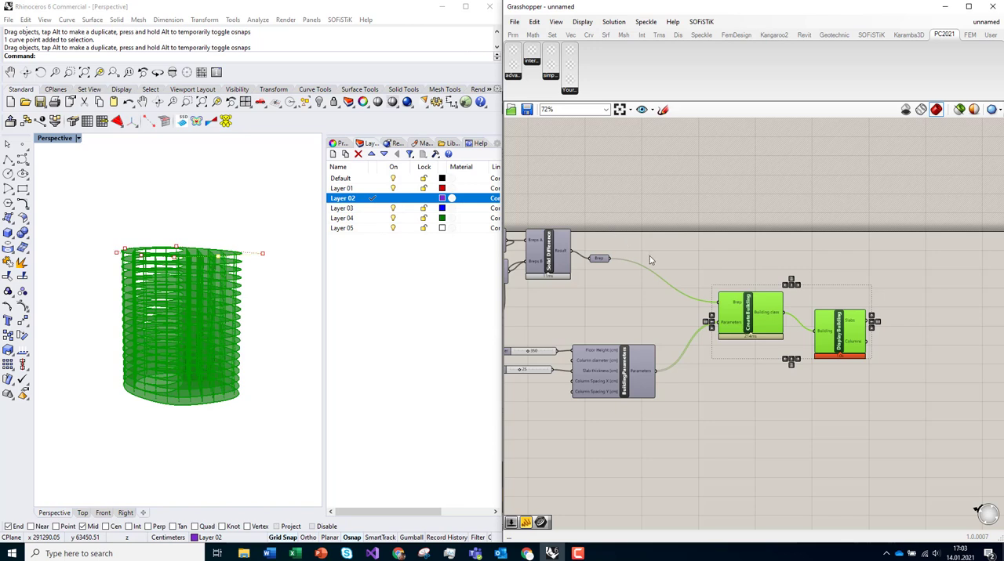